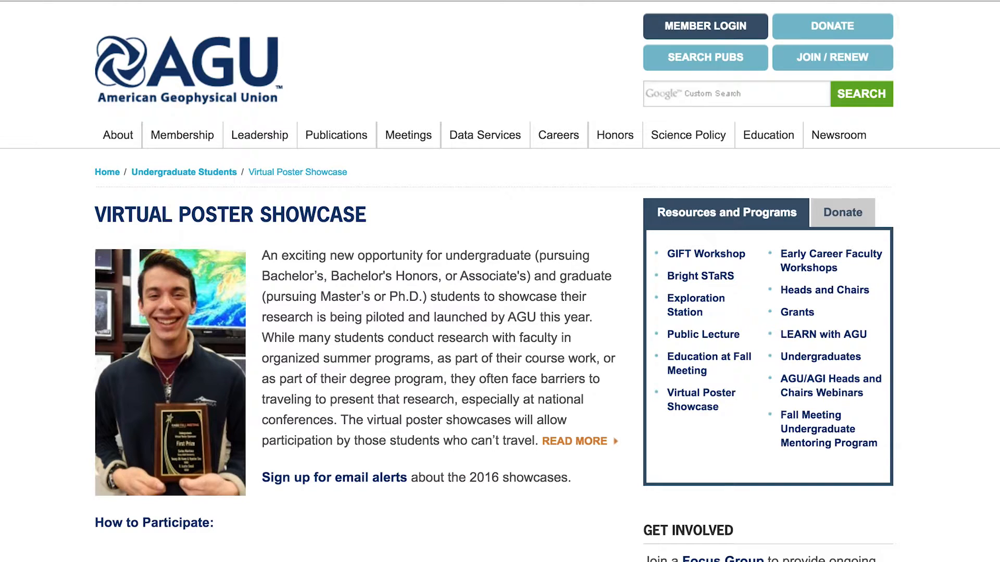
mouse_move(5, 543)
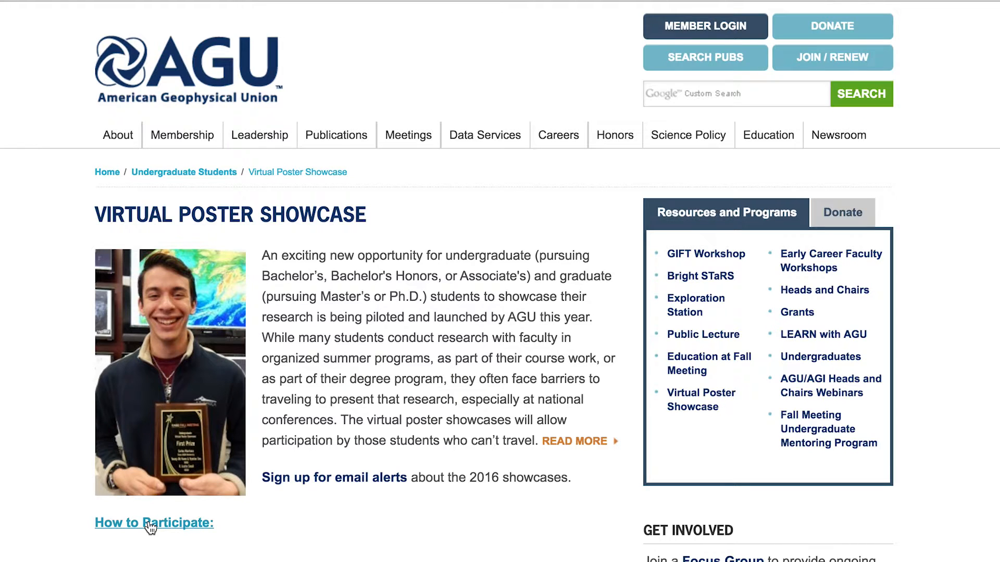
- Follow the link to the Earth & Space Science virtual poster showcase site
click(153, 523)
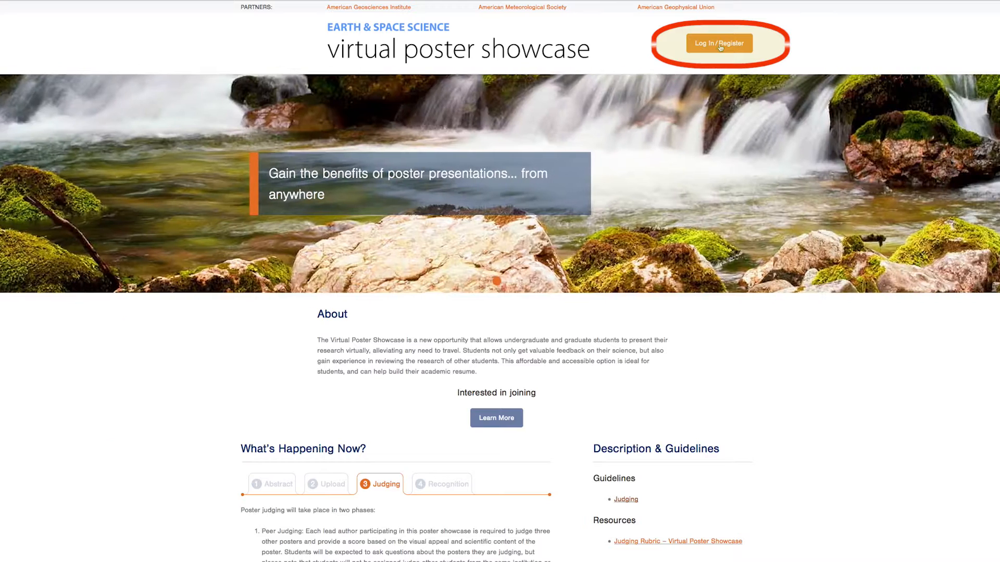
- Log in via Log In/Register with the username and password to reach the dashboard
click(719, 43)
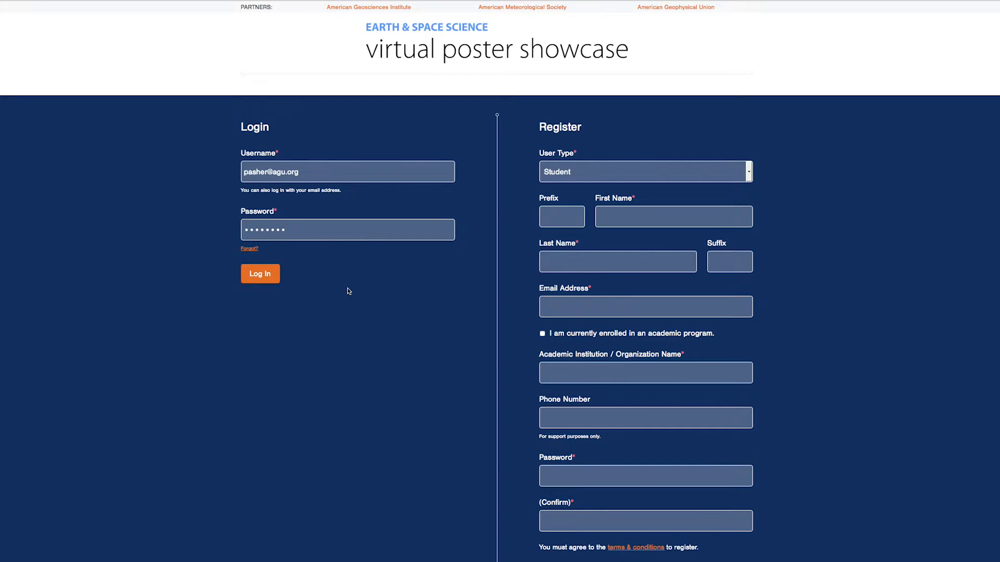
click(259, 274)
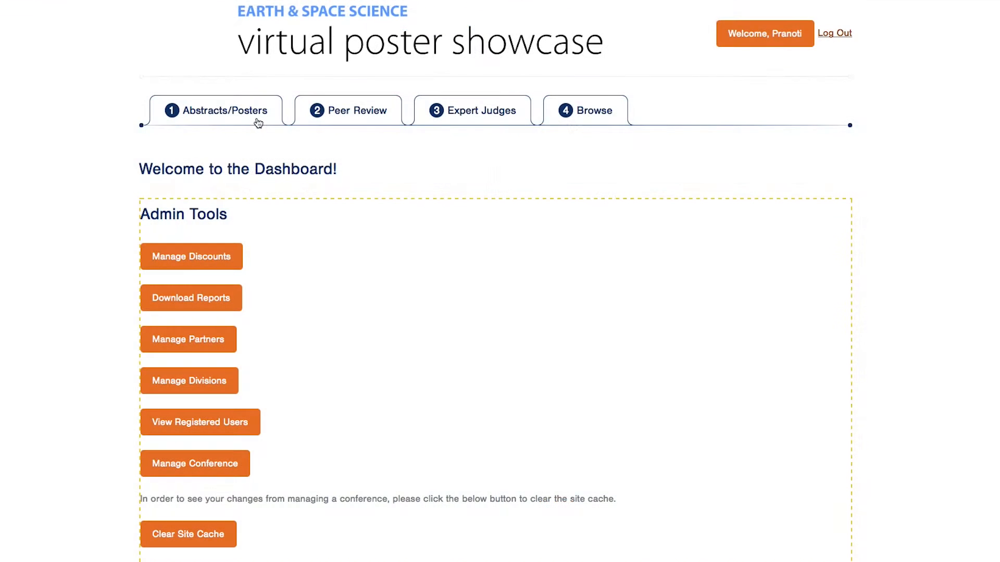
mouse_move(248, 122)
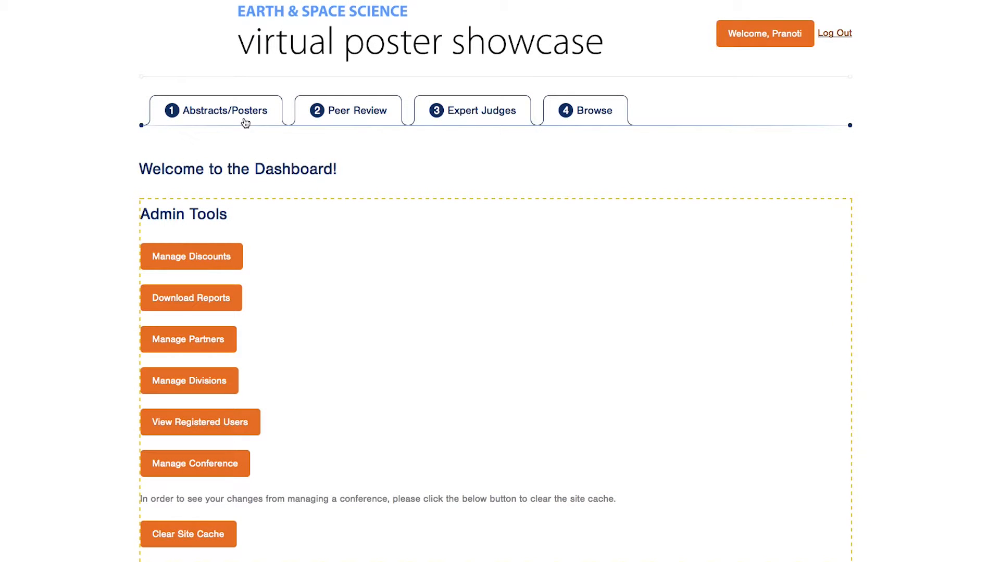
mouse_move(243, 116)
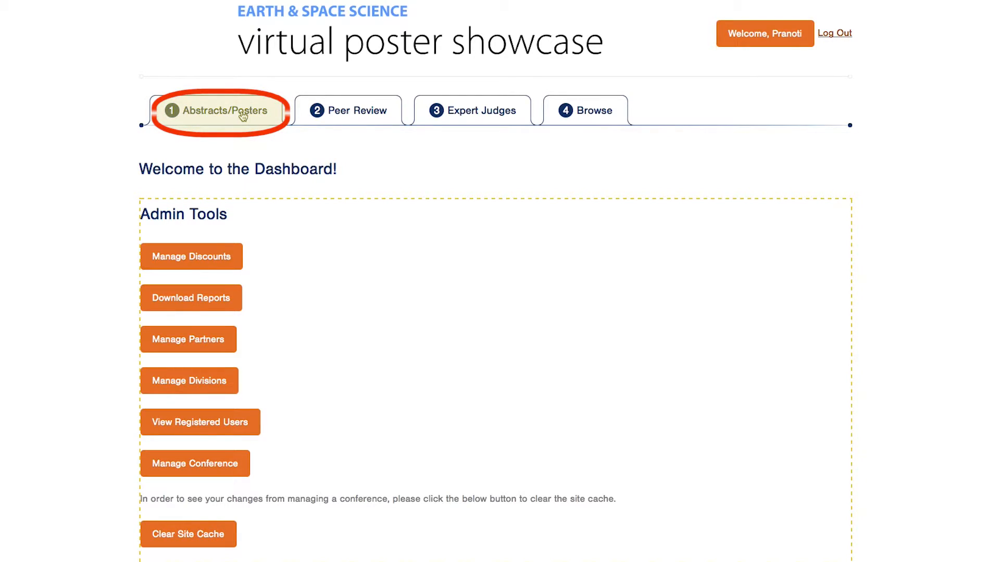
- Review the Abstracts/Posters entry's student, abstract, poster and video sections and submit it
click(219, 110)
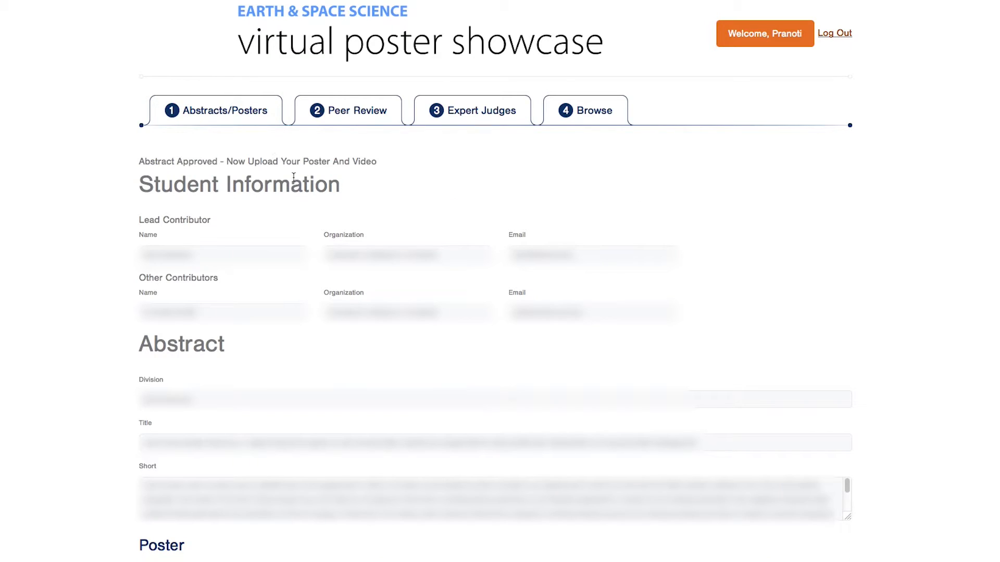
mouse_move(475, 205)
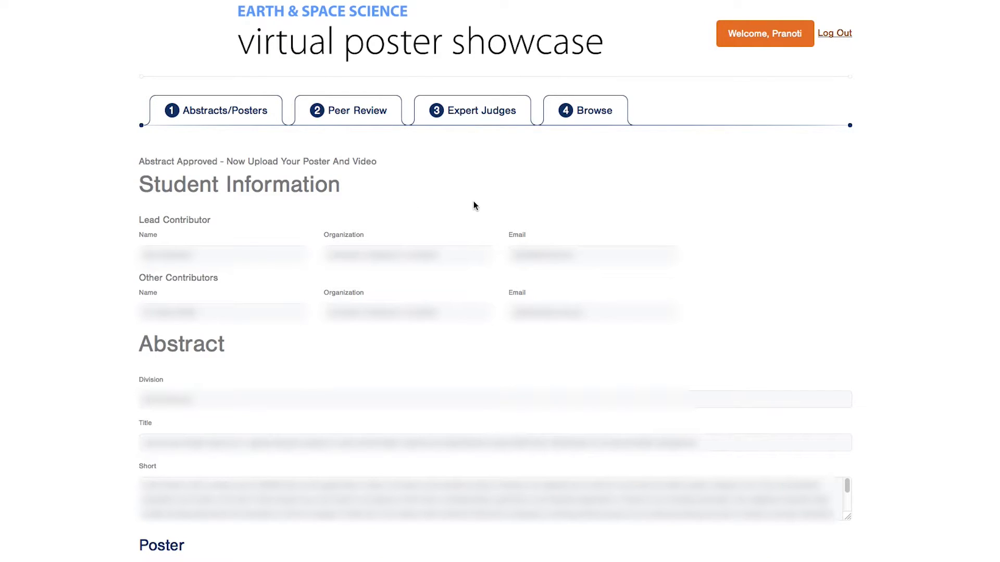
mouse_move(431, 212)
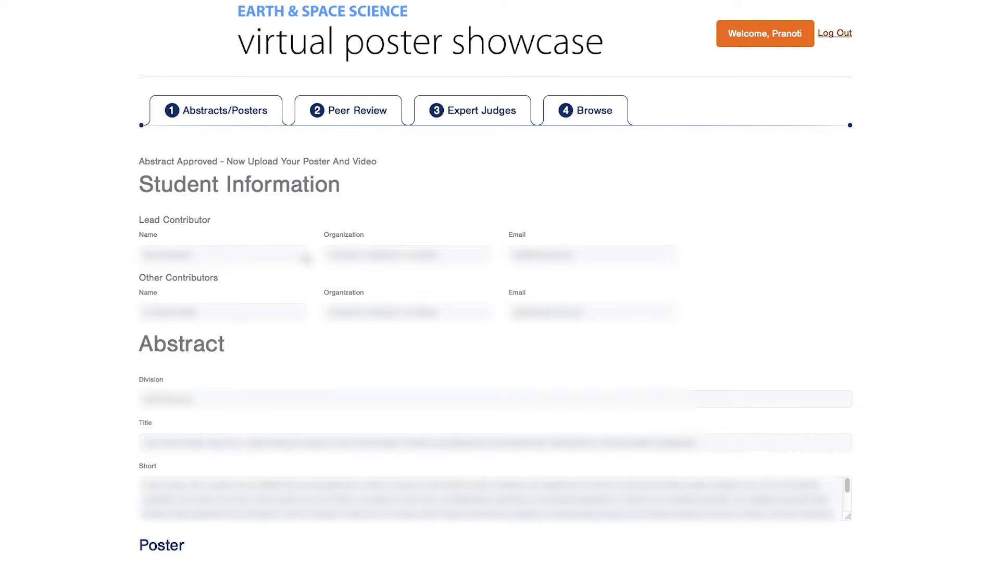
scroll(down, 3)
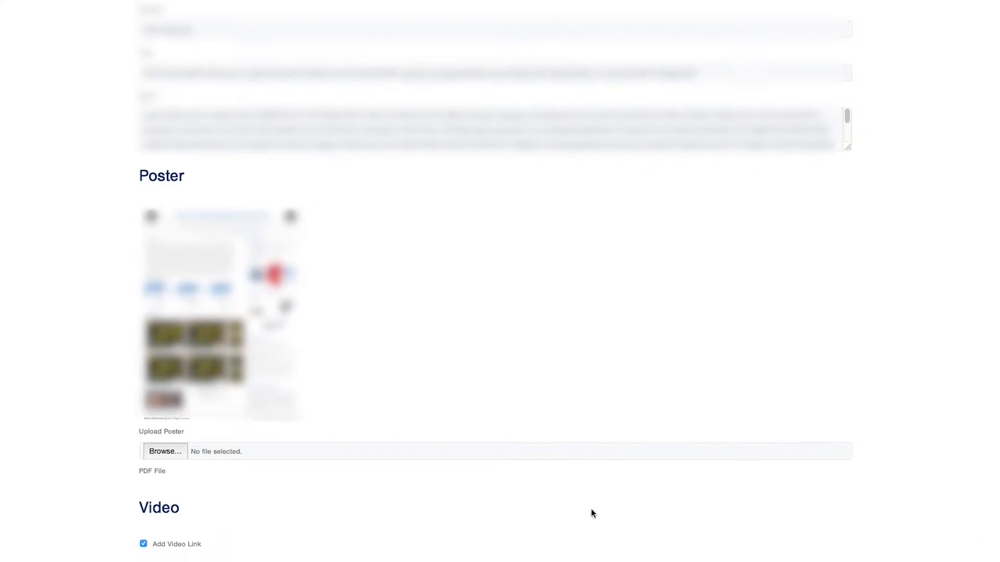
scroll(down, 3)
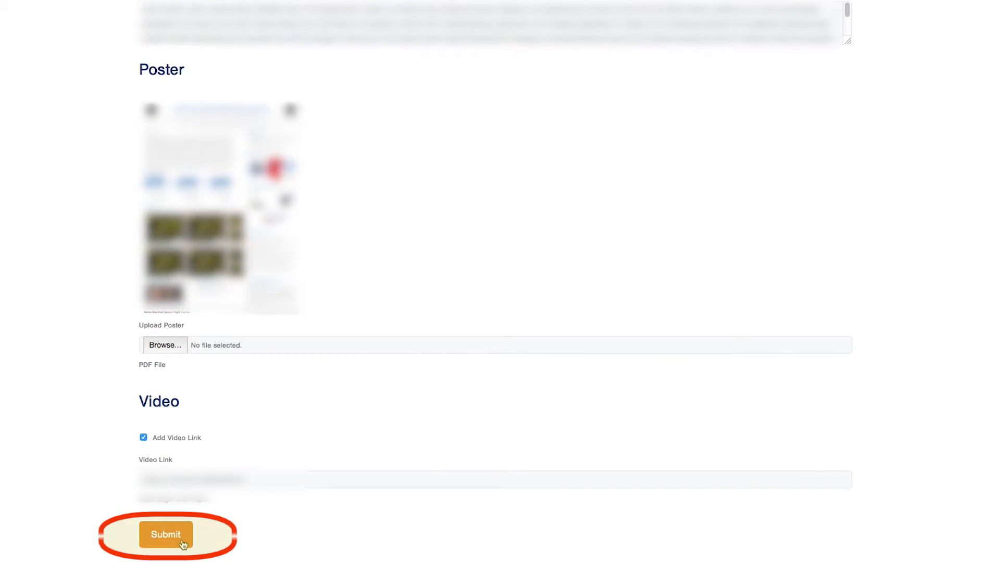
click(165, 535)
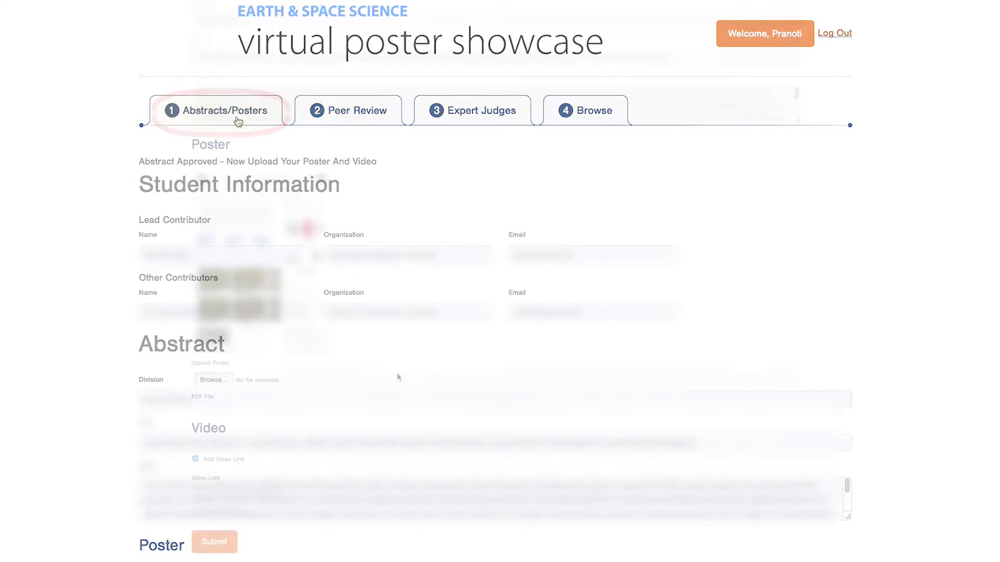
- Submit the poster and video form from the bottom of the page
scroll(down, 3)
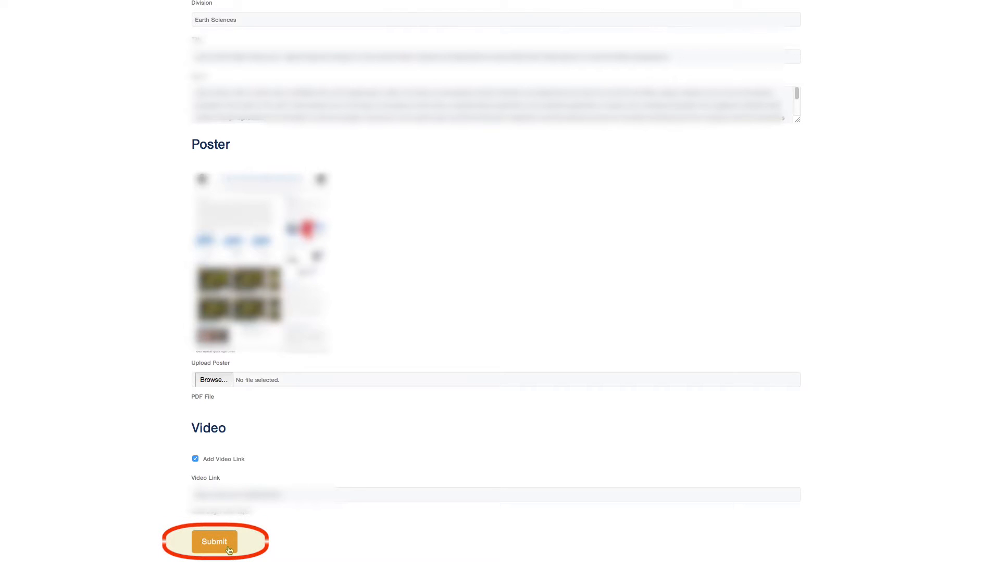
click(214, 542)
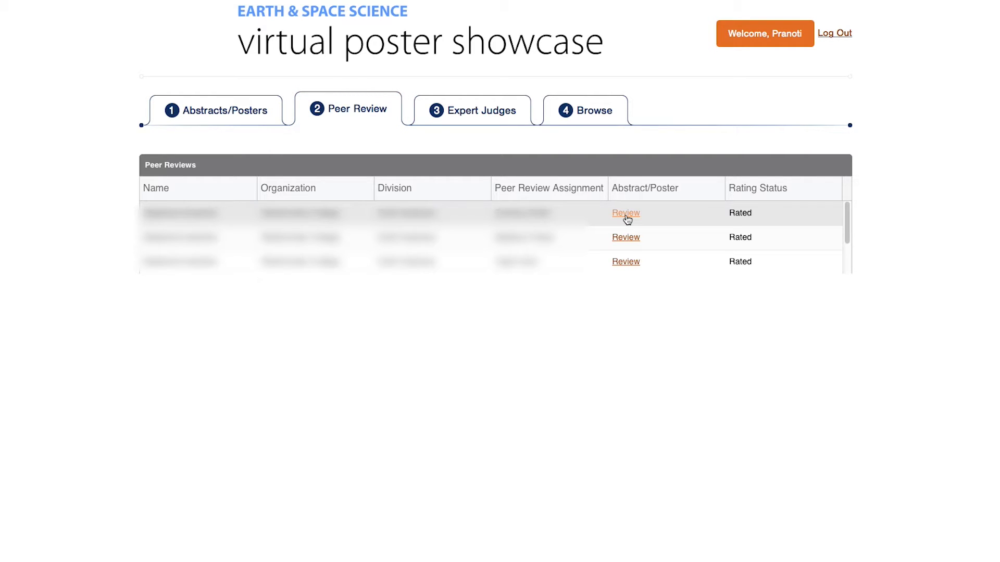
- Open the Review link for the first poster in the Peer Reviews table
click(626, 213)
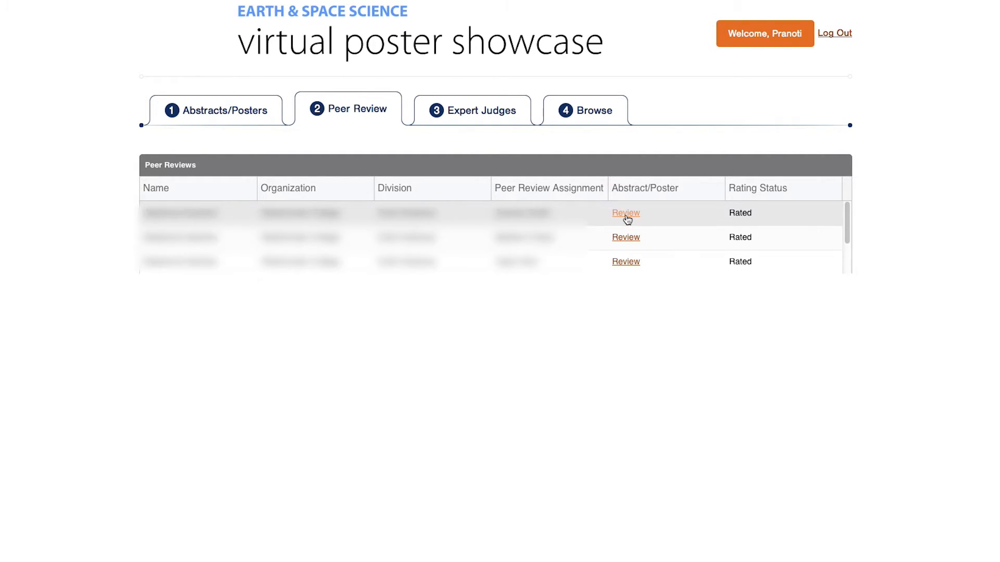
click(626, 213)
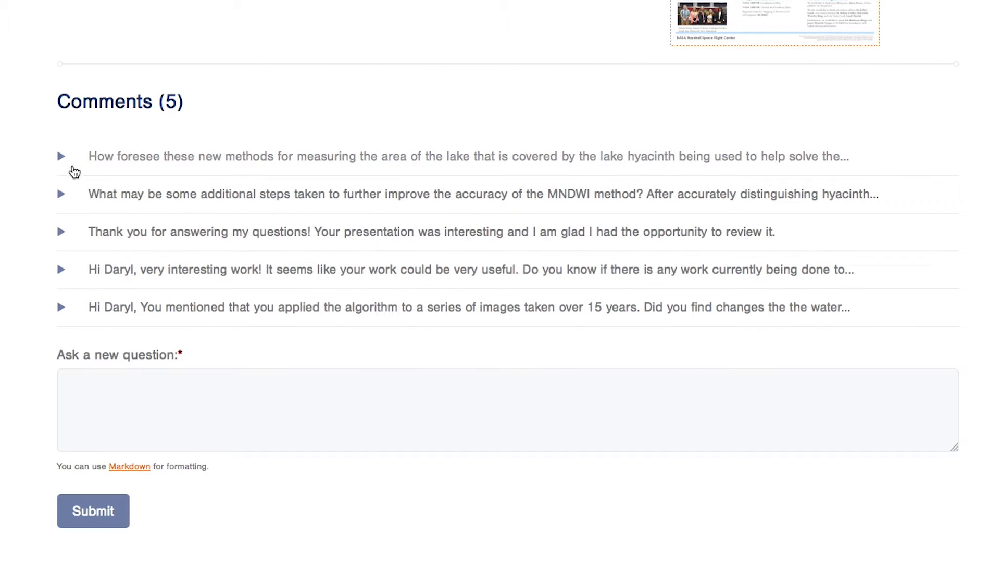
- Expand the first comment thread to read the question and the author's reply, then return to the AGU showcase page
click(60, 156)
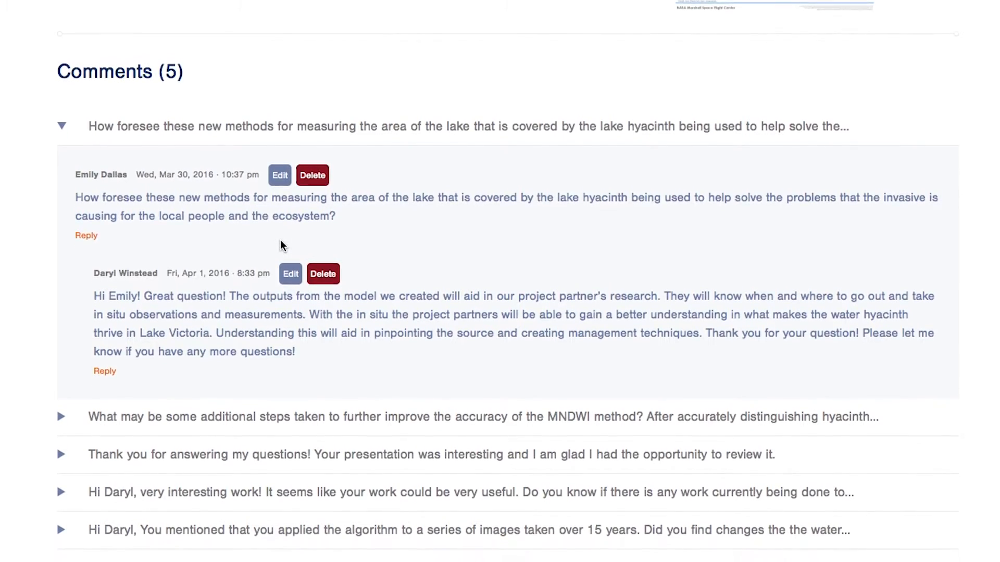
scroll(down, 3)
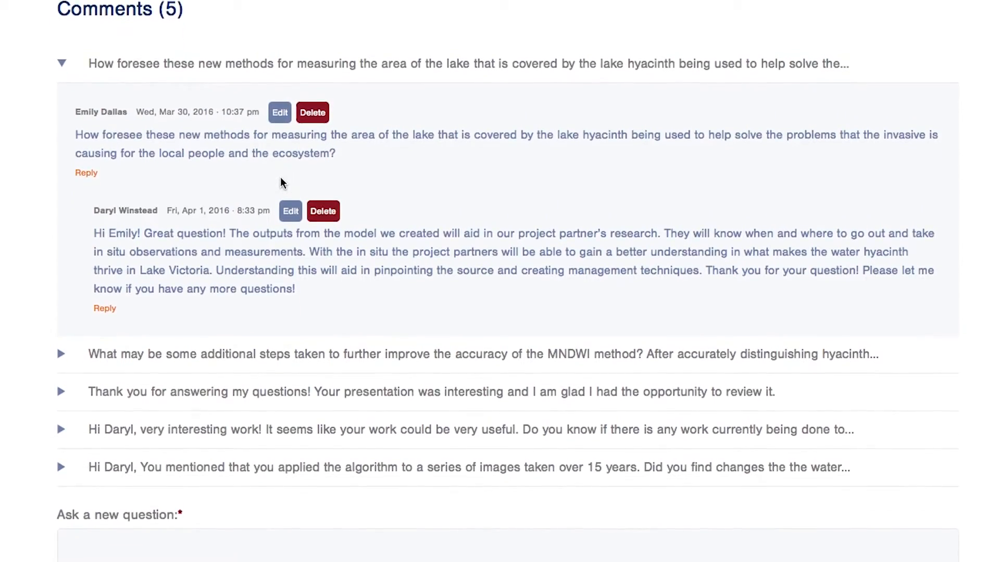
scroll(down, 3)
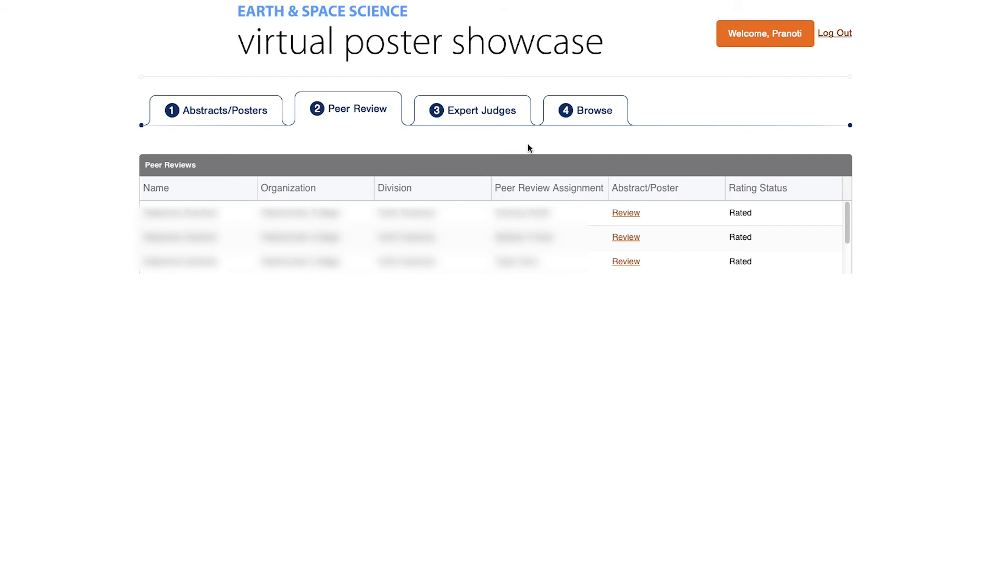
mouse_move(483, 118)
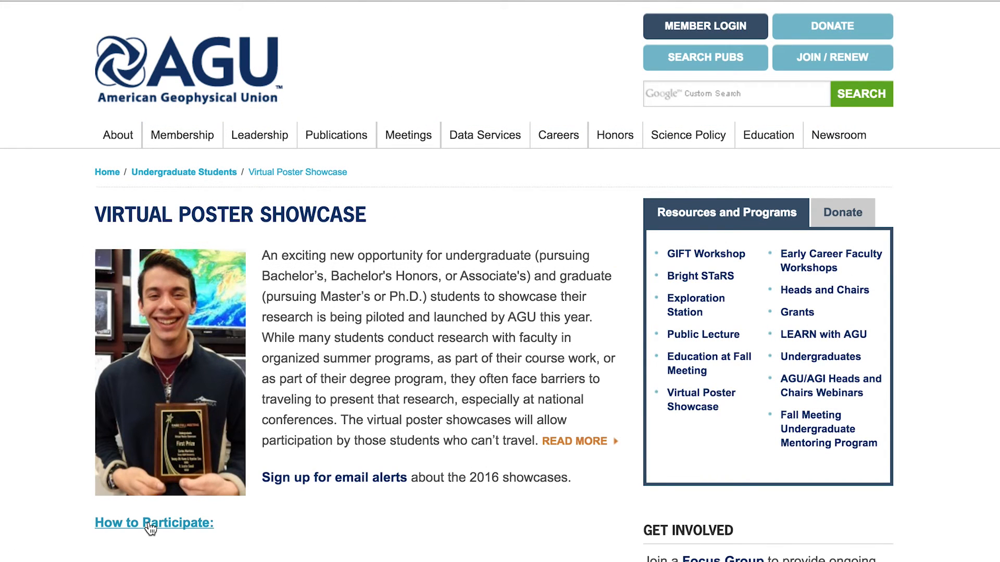
click(154, 523)
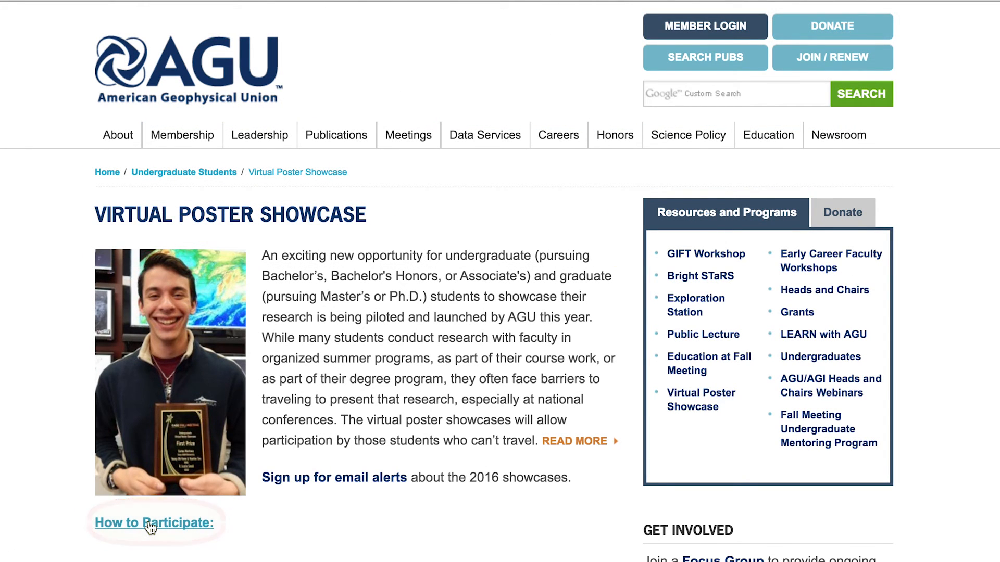
- View the How to Participate page's abstract, upload, judging and recognition steps
click(153, 522)
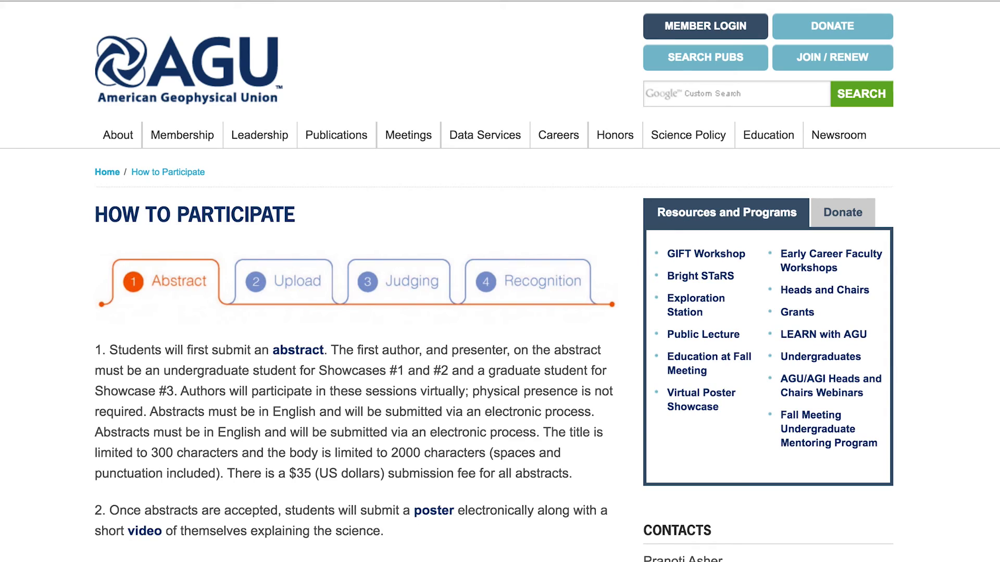
scroll(down, 3)
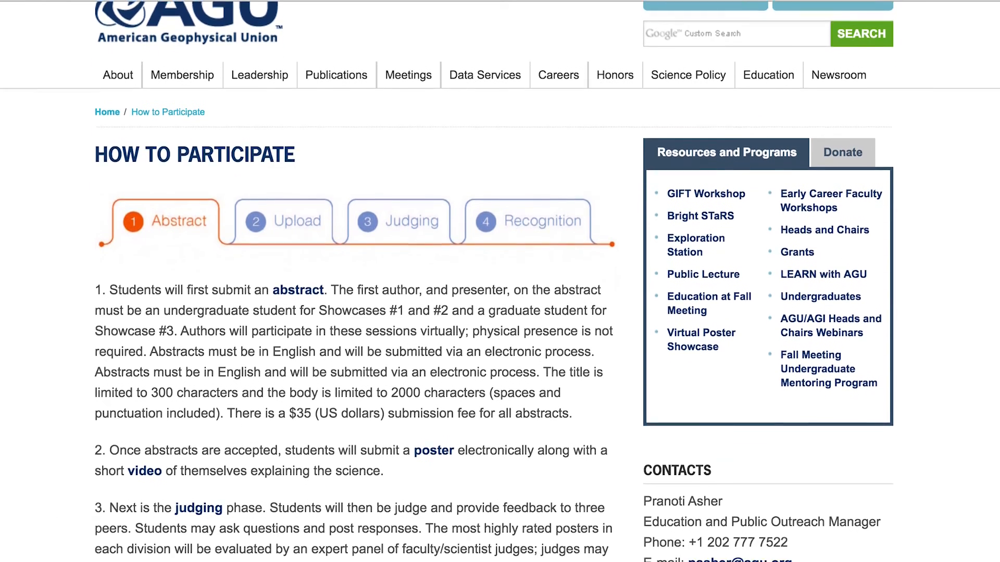
scroll(down, 3)
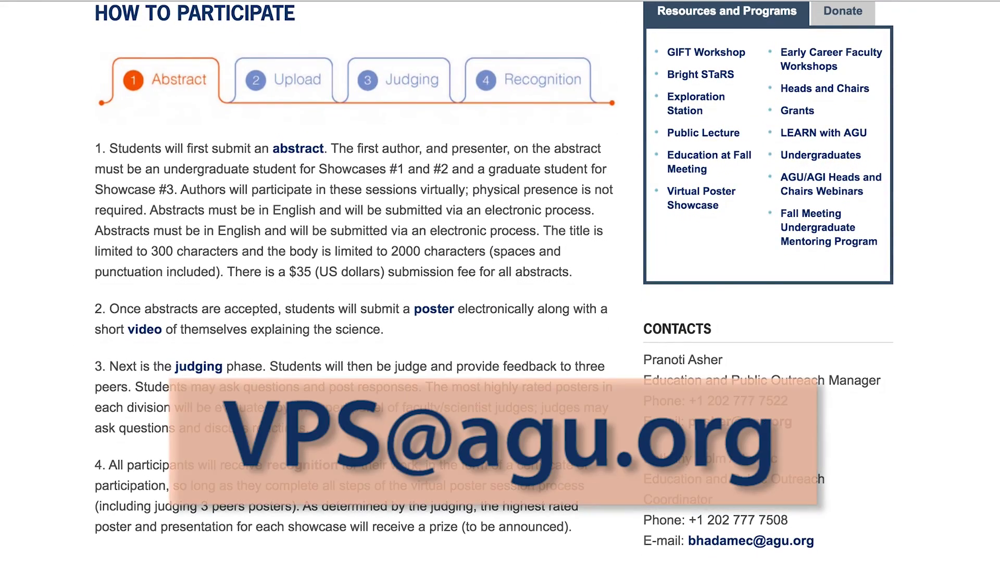